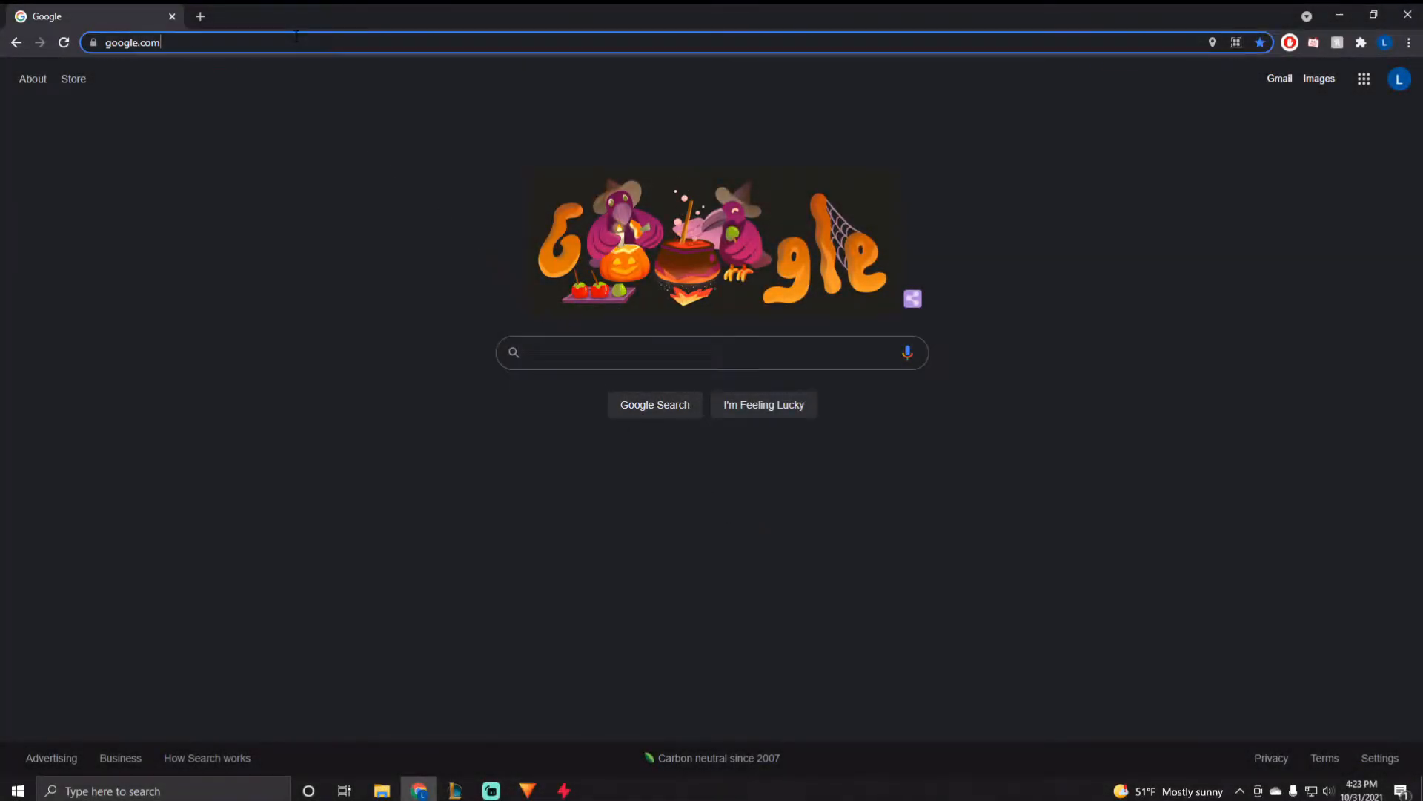
{"action": "type", "text": "https://pbesignup.na.leagueoflegends.com/"}
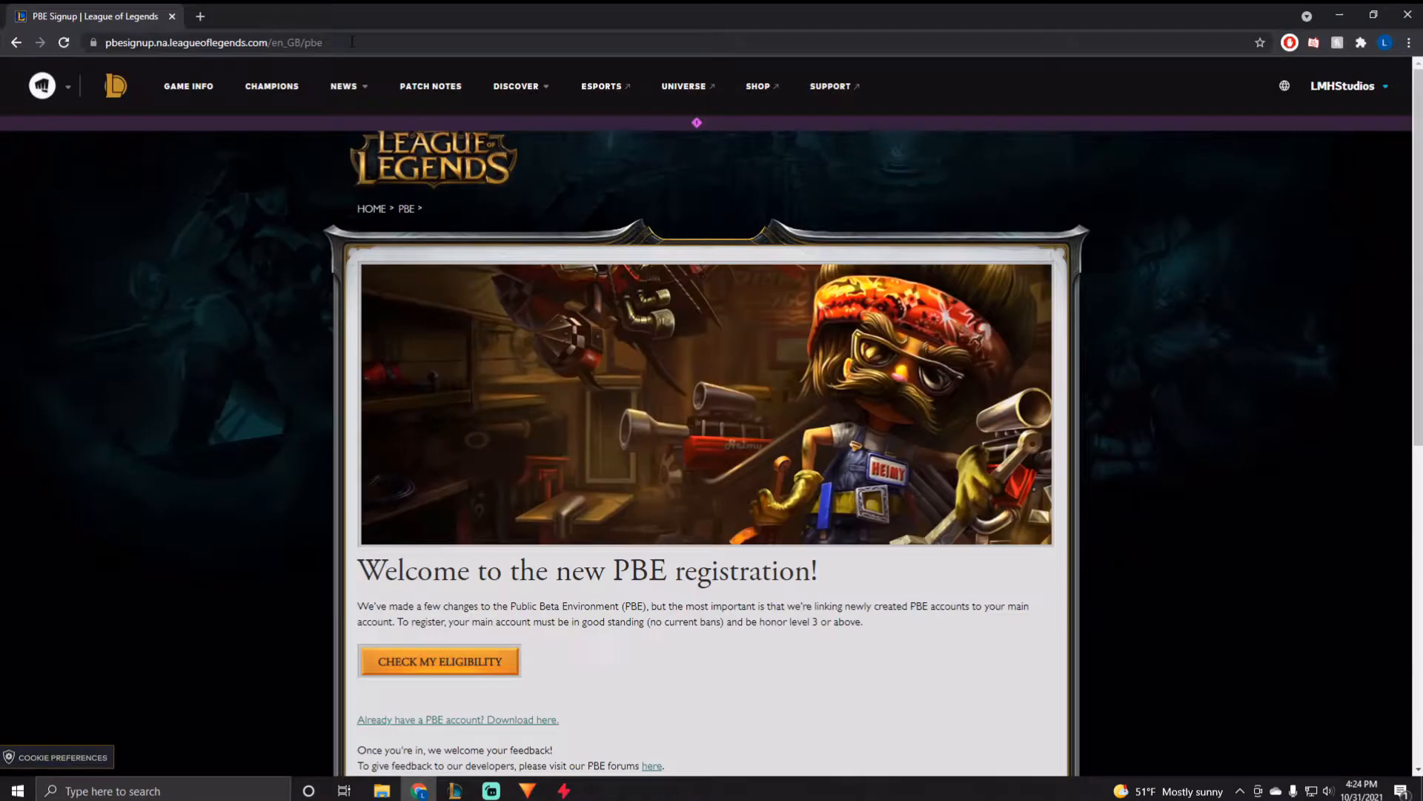
{"action": "mouse_move", "coordinate": [436, 209]}
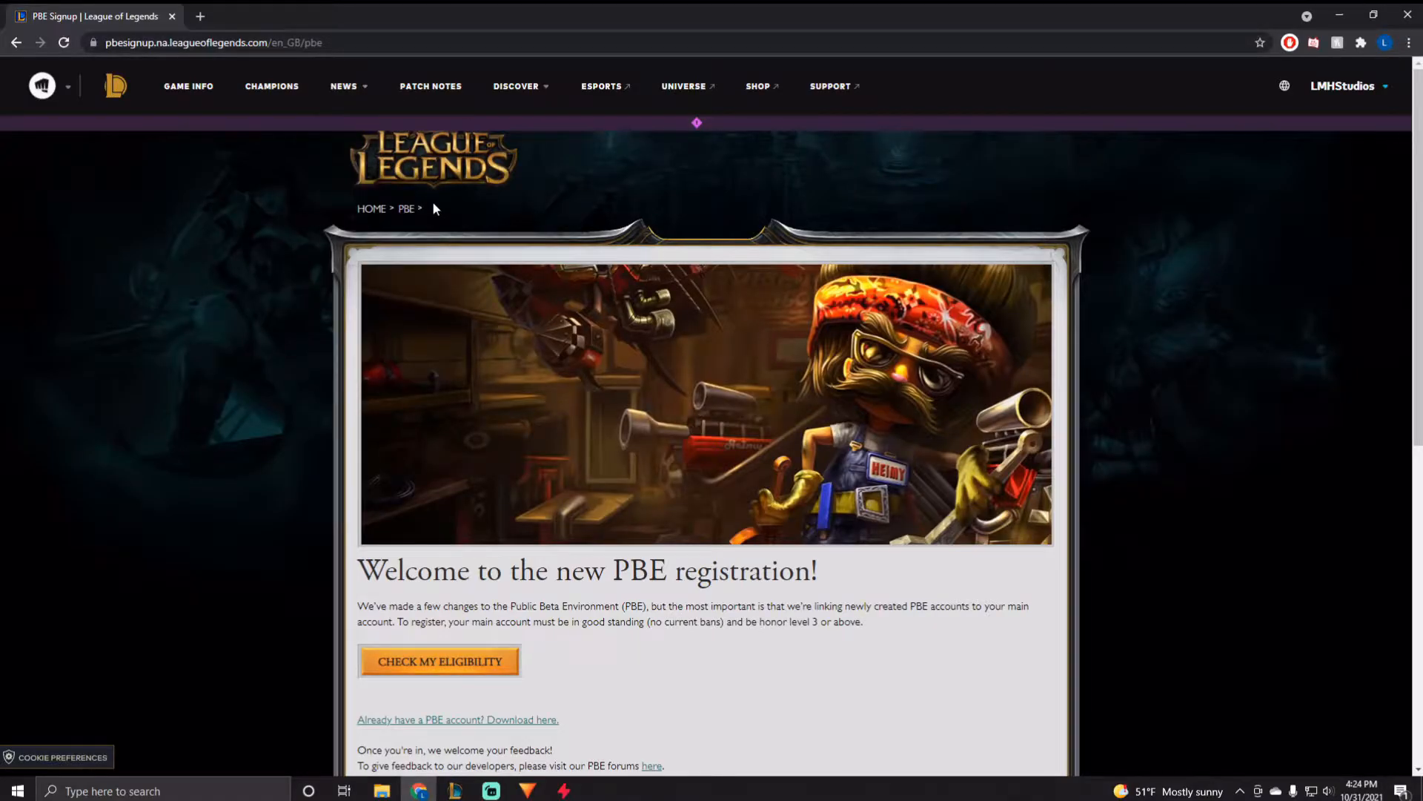
- Run the eligibility check, which returns an error asking to refresh and try again
{"action": "scroll", "scroll_direction": "down", "scroll_amount": 3}
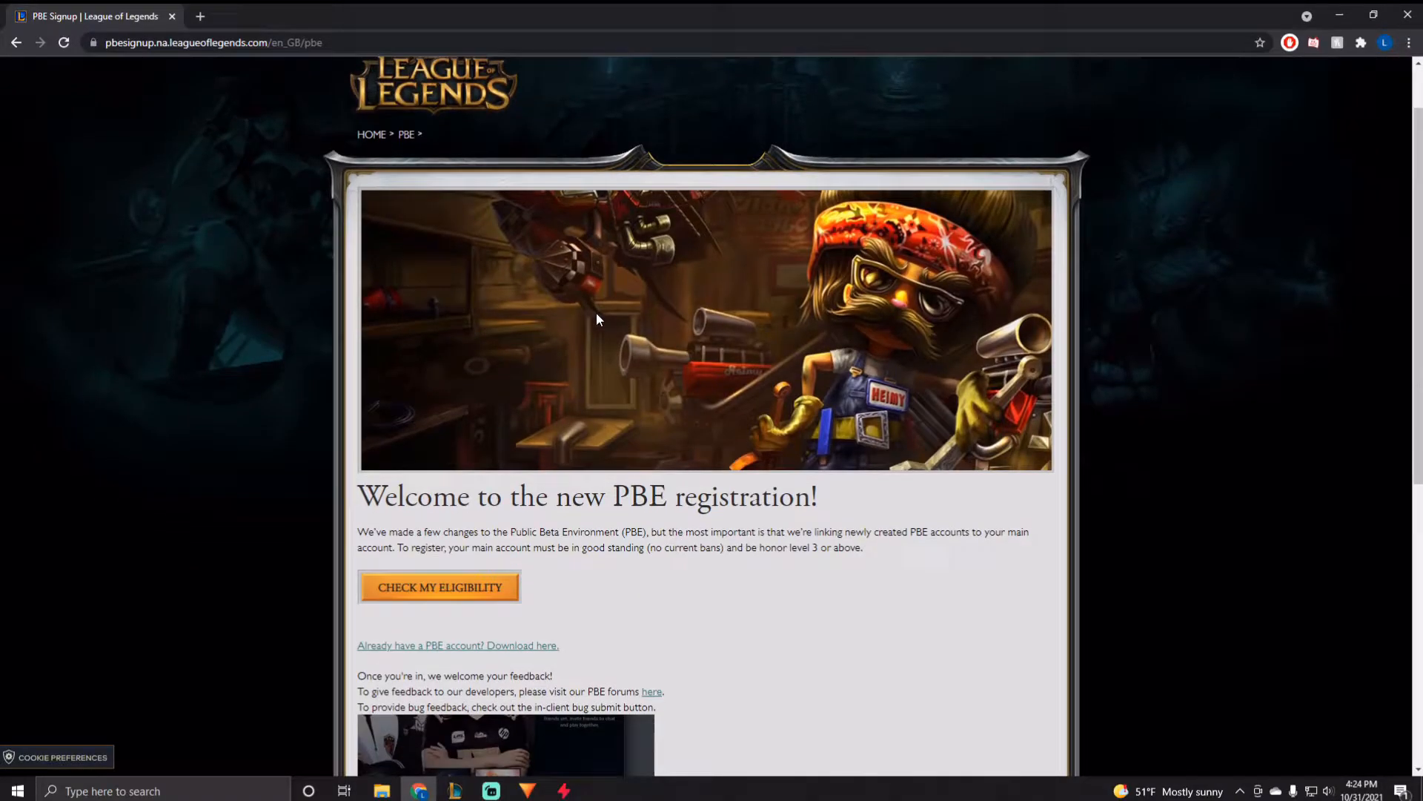
{"action": "scroll", "scroll_direction": "down", "scroll_amount": 3}
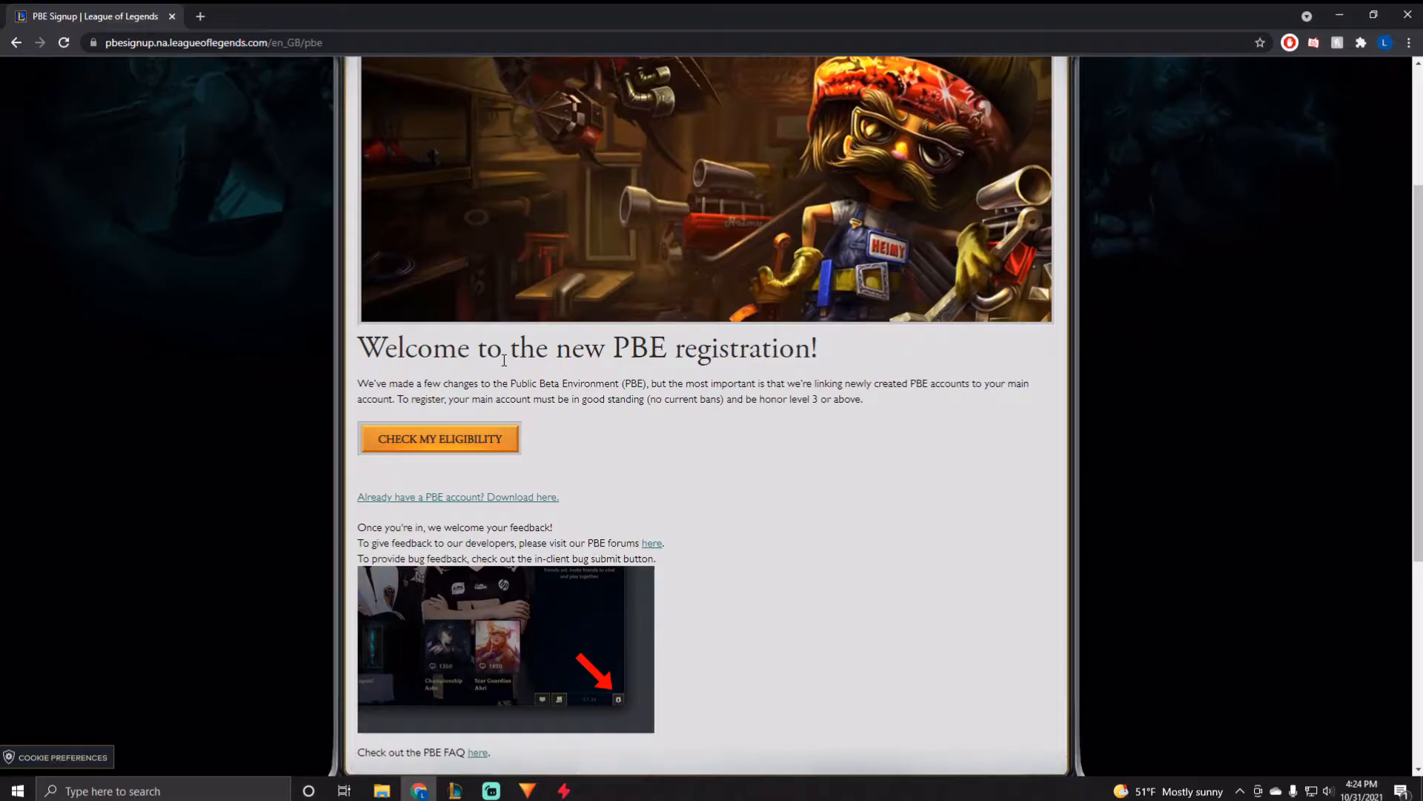
{"action": "mouse_move", "coordinate": [523, 418]}
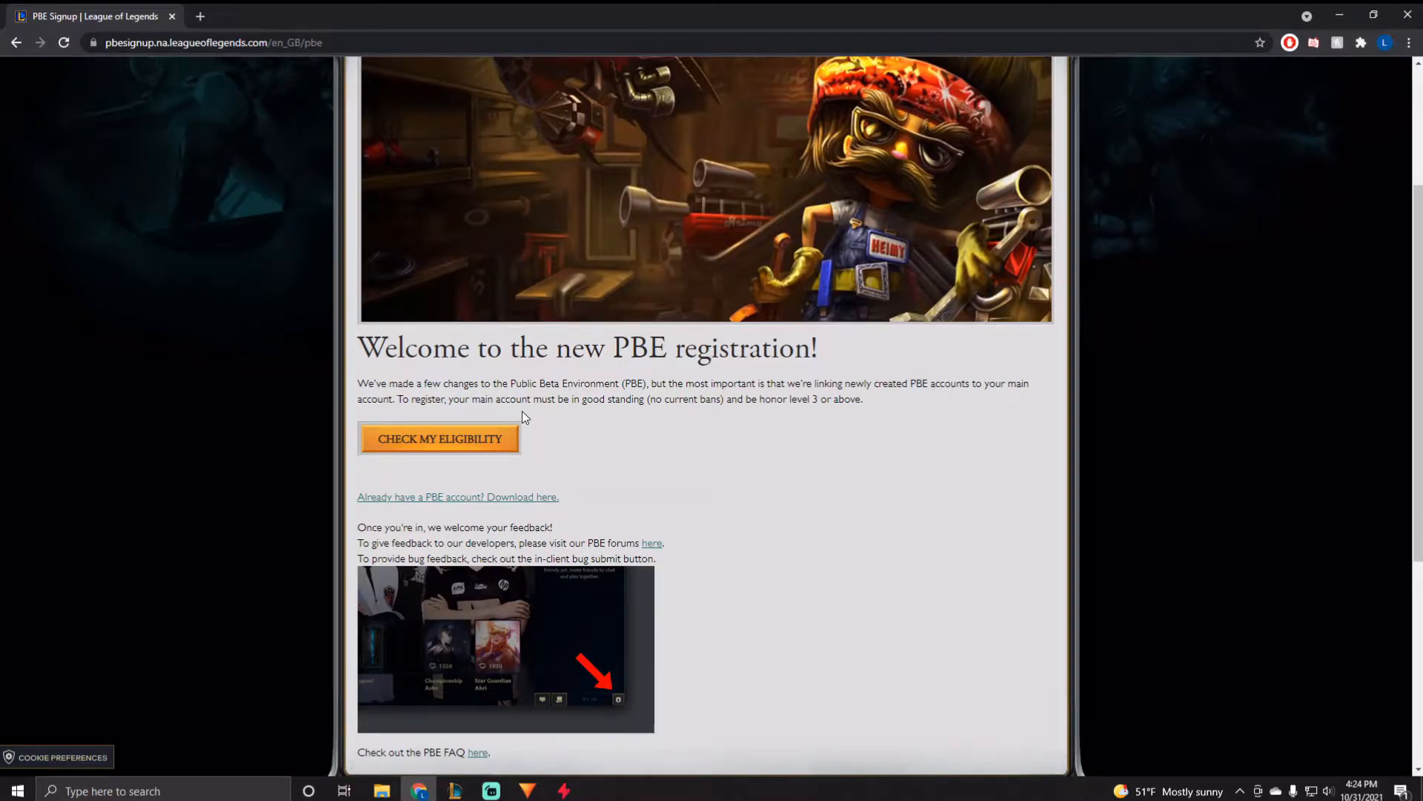
{"action": "left_click", "coordinate": [440, 437]}
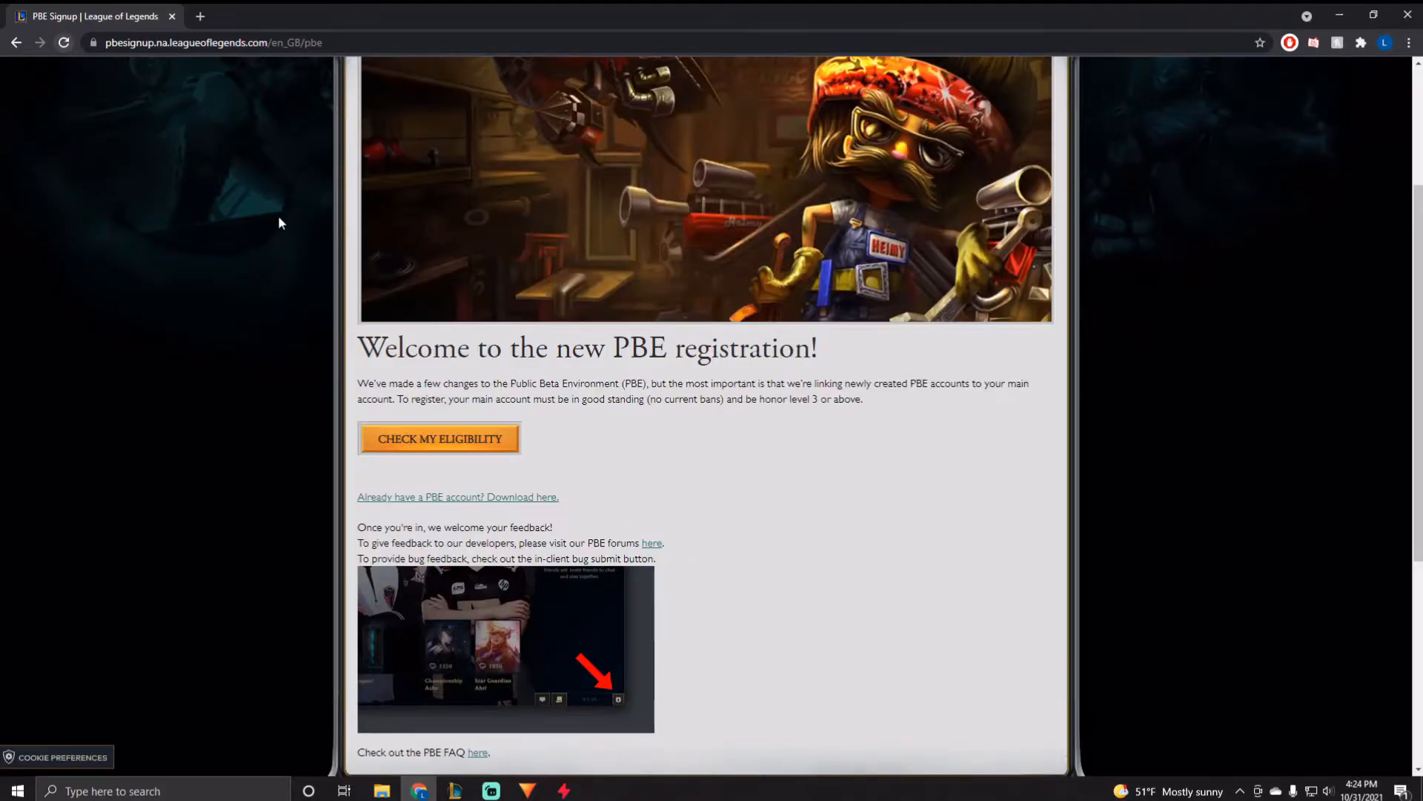
{"action": "left_click", "coordinate": [438, 437]}
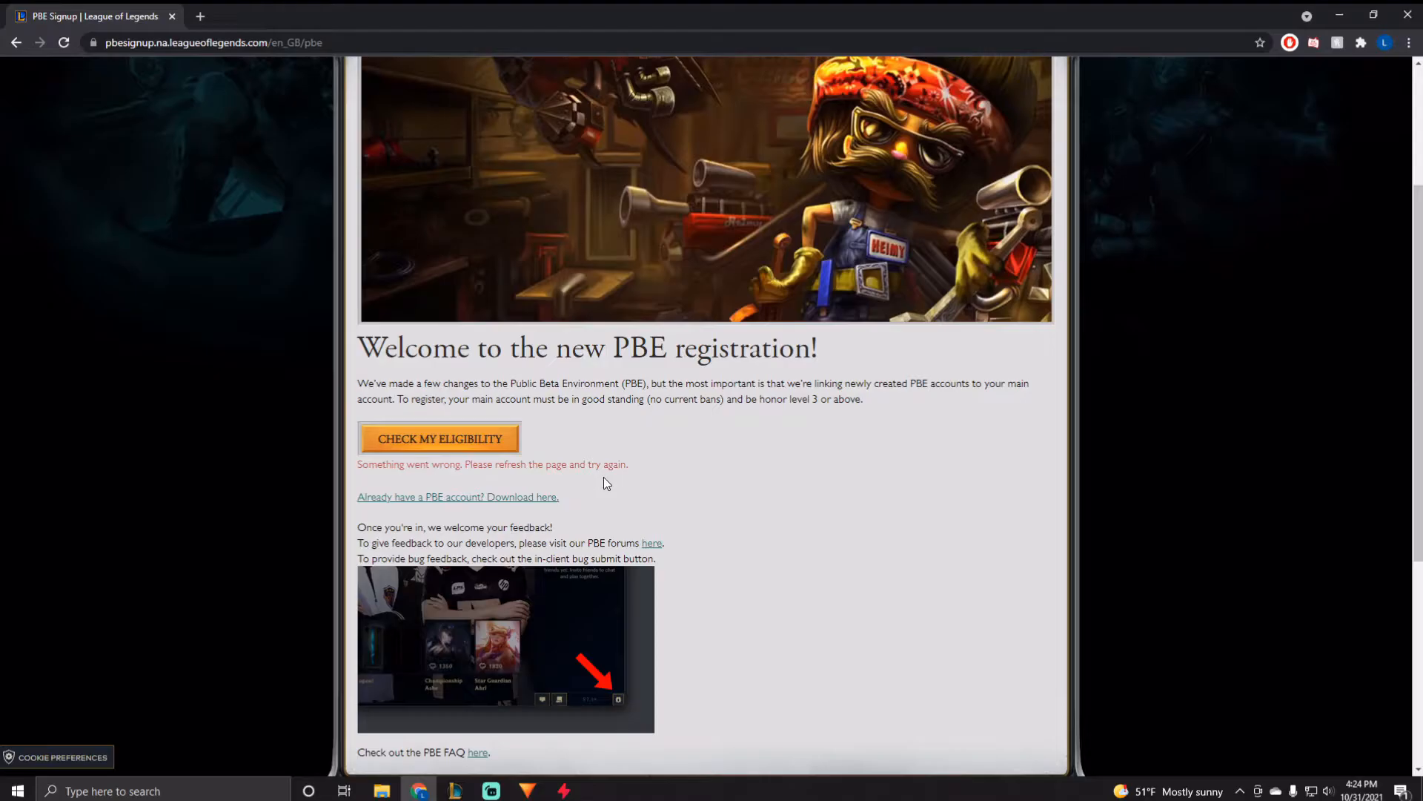
- Highlight the error message and the account requirements sentence on the page
{"action": "triple_click", "coordinate": [492, 464]}
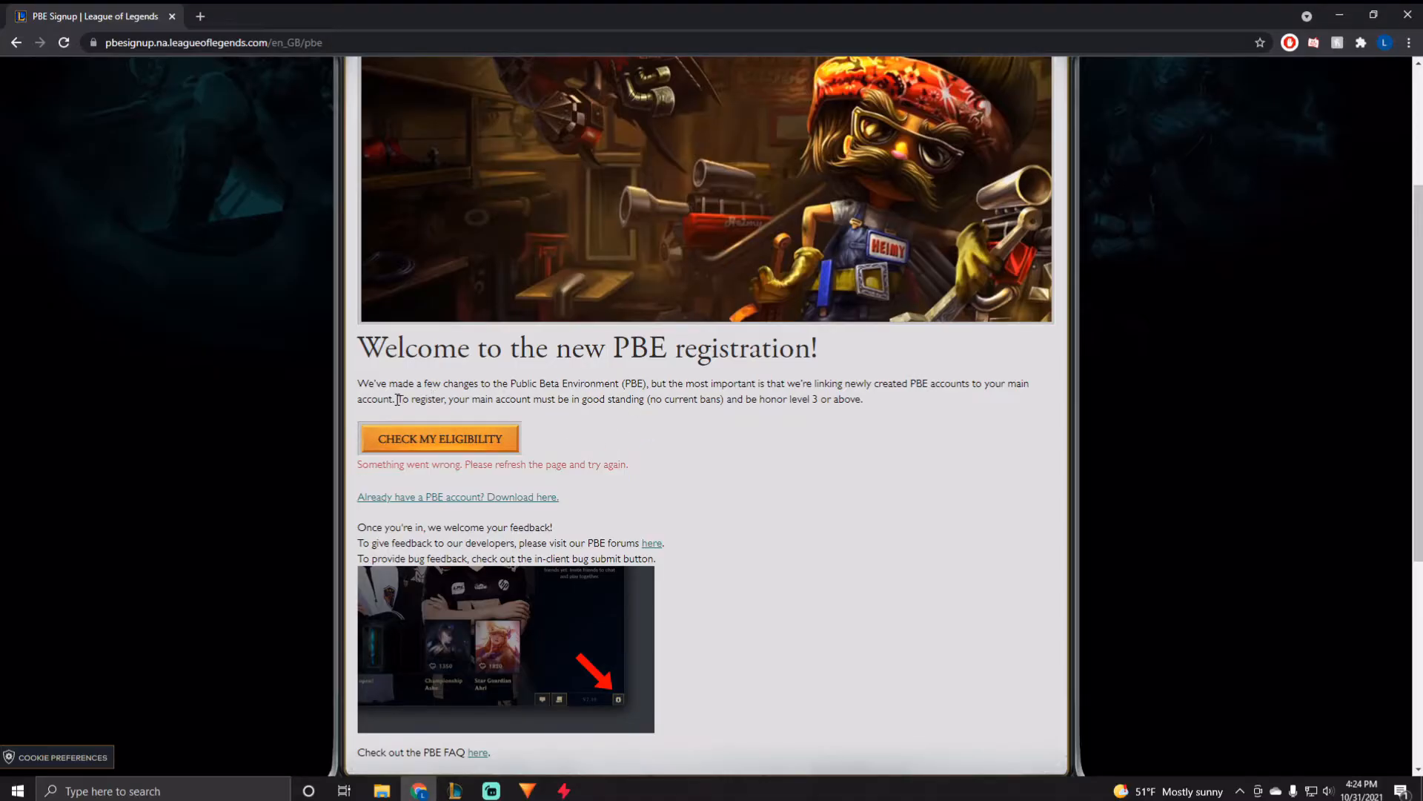
{"action": "left_click_drag", "start_coordinate": [397, 399], "coordinate": [466, 399]}
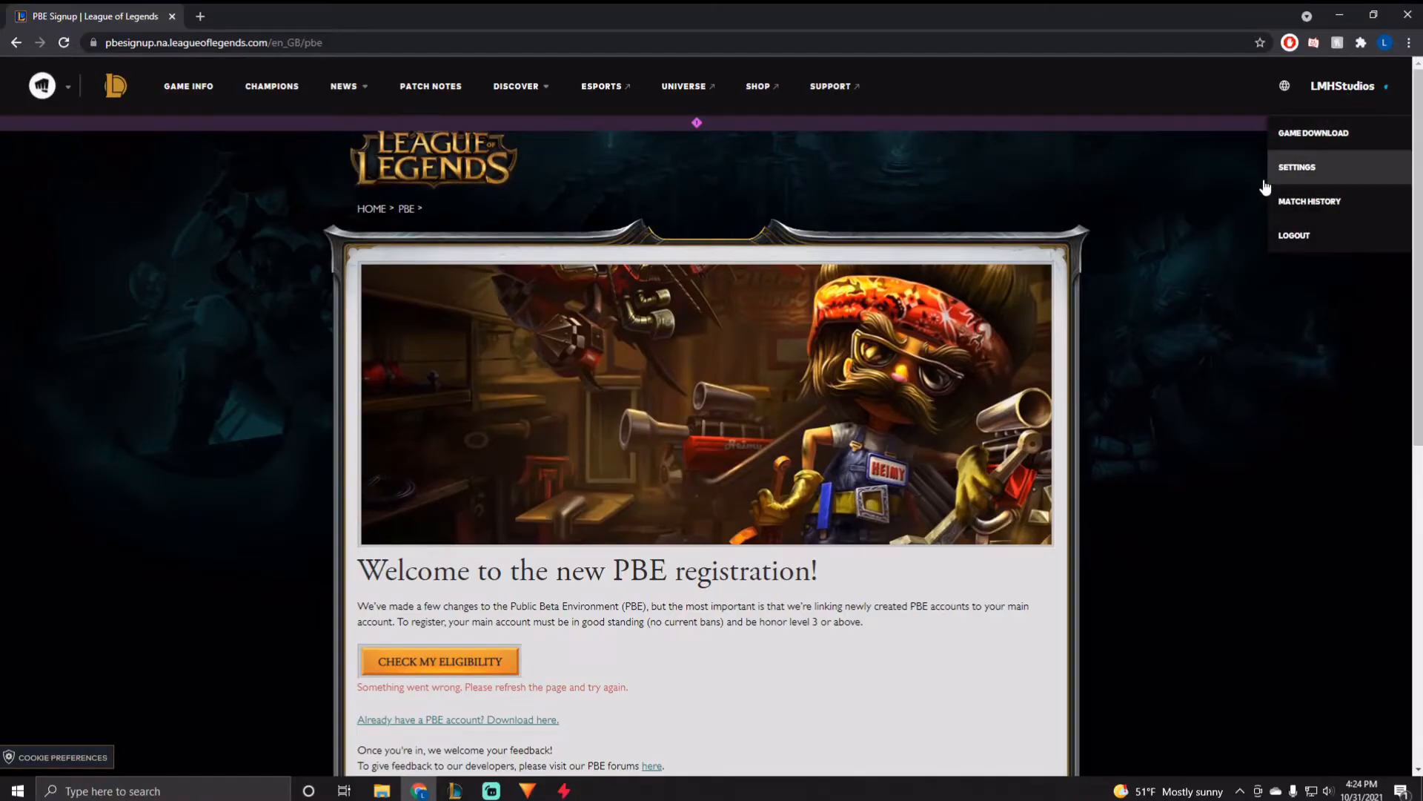
- Scroll to the Download the PBE client section with Windows and Mac options
{"action": "scroll", "scroll_direction": "down", "scroll_amount": 3}
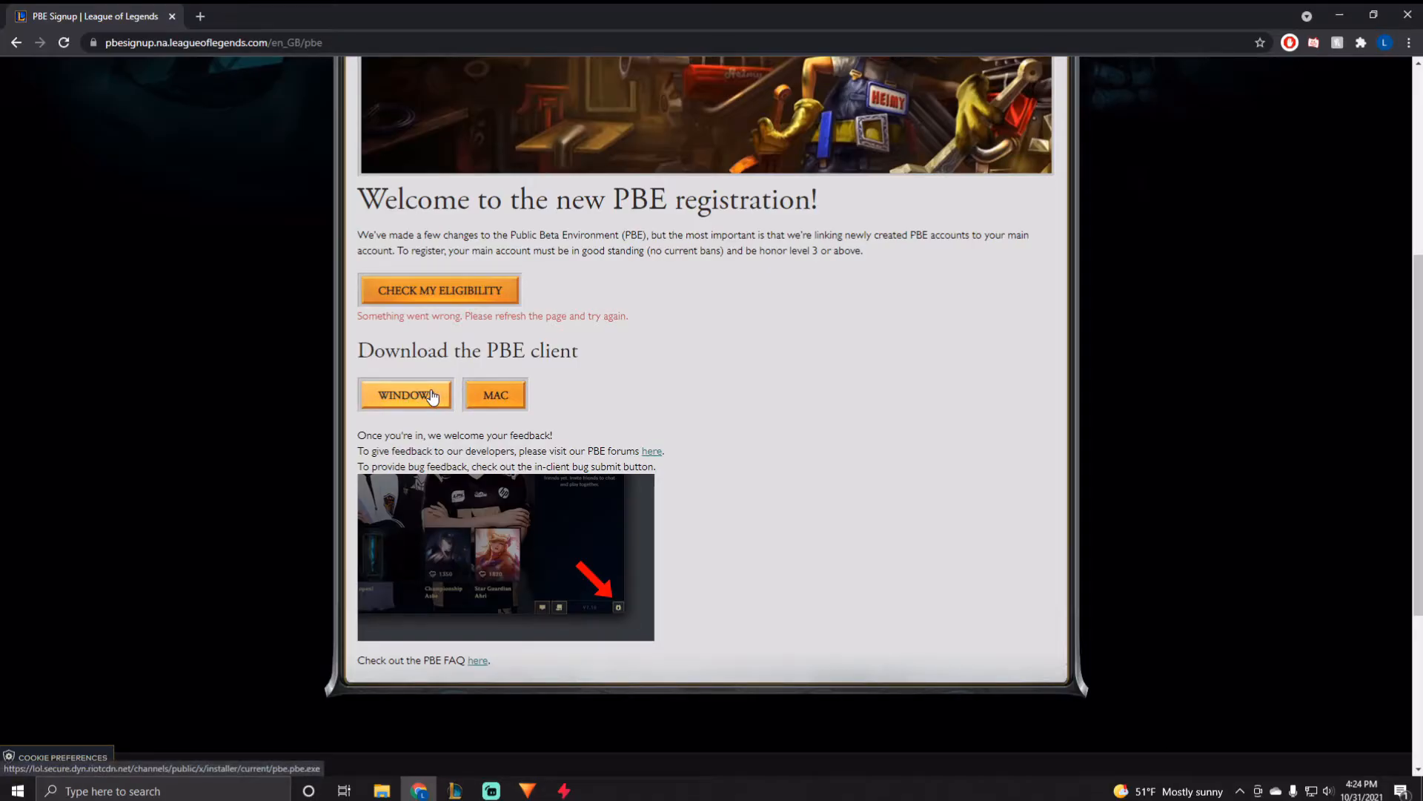
{"action": "mouse_move", "coordinate": [1343, 15]}
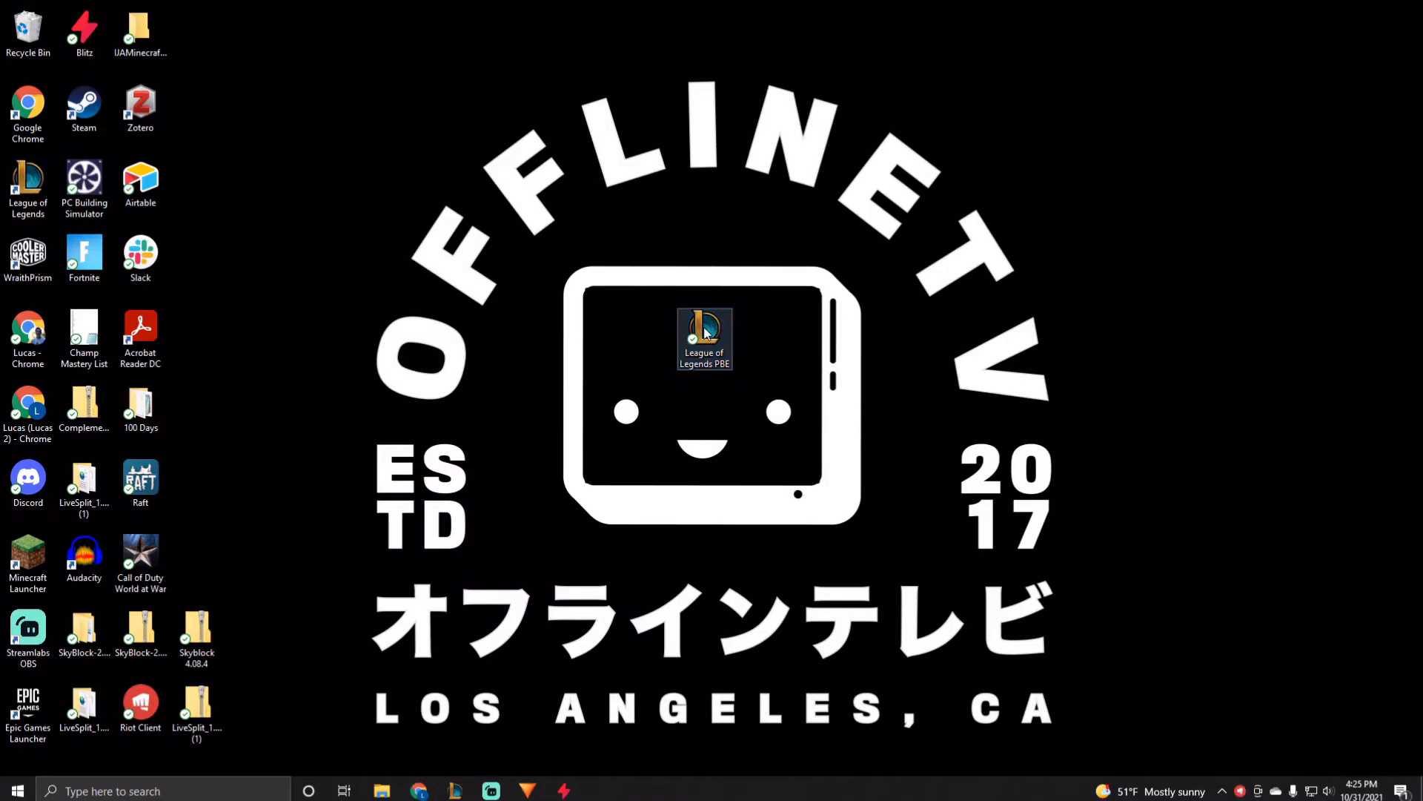
- Launch League of Legends PBE and sign in as LMHStudios with the account password
{"action": "double_click", "coordinate": [706, 338]}
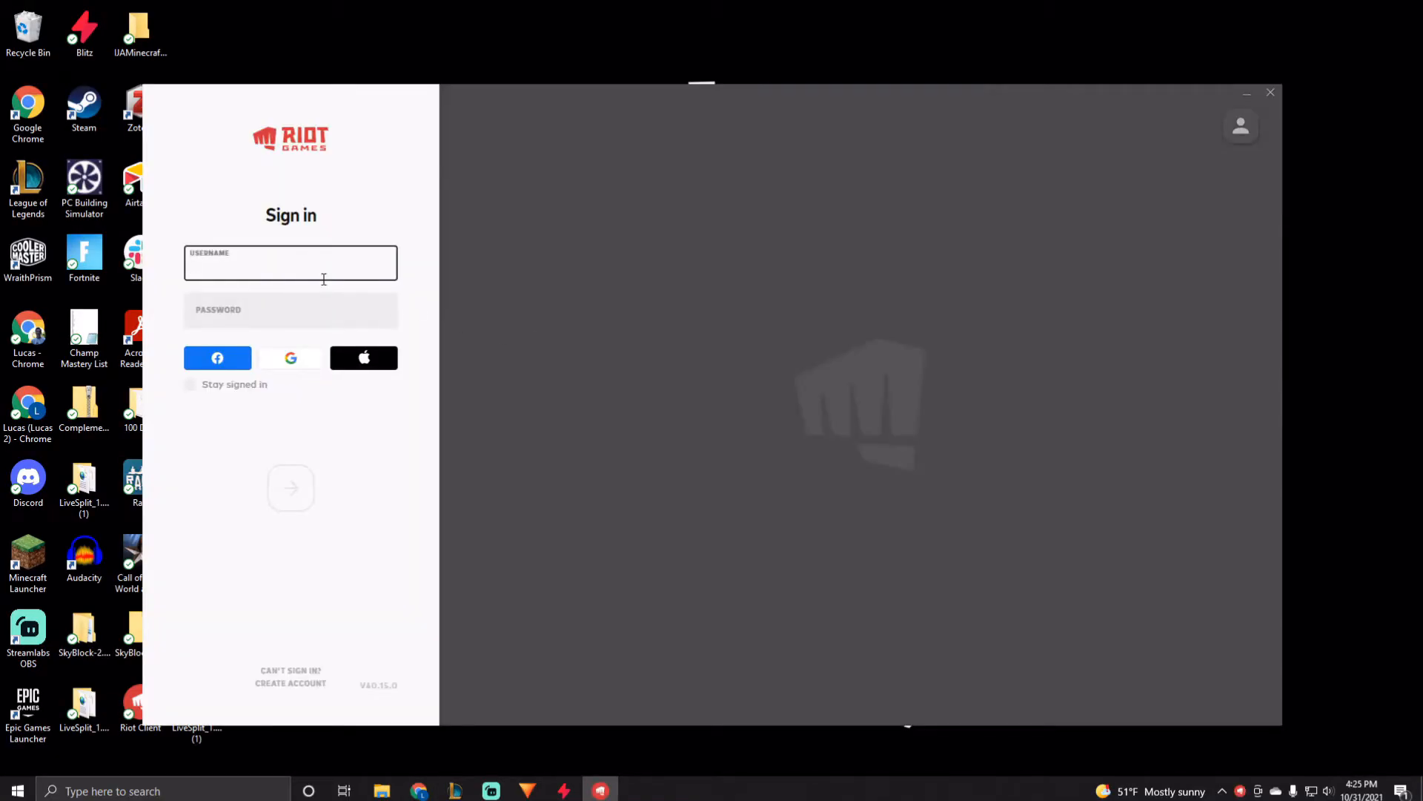
{"action": "left_click", "coordinate": [290, 264]}
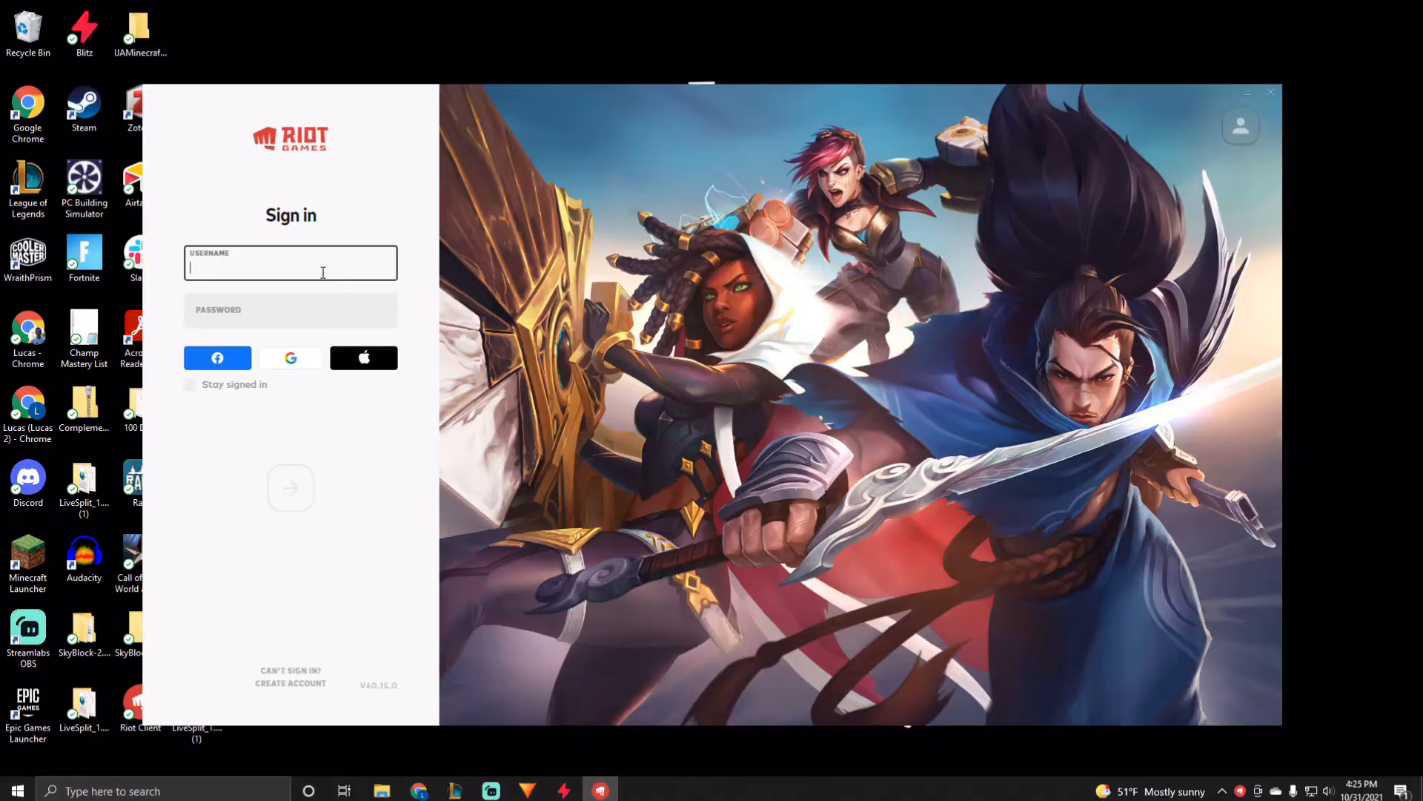
{"action": "type", "text": "LMHStudiosPBE"}
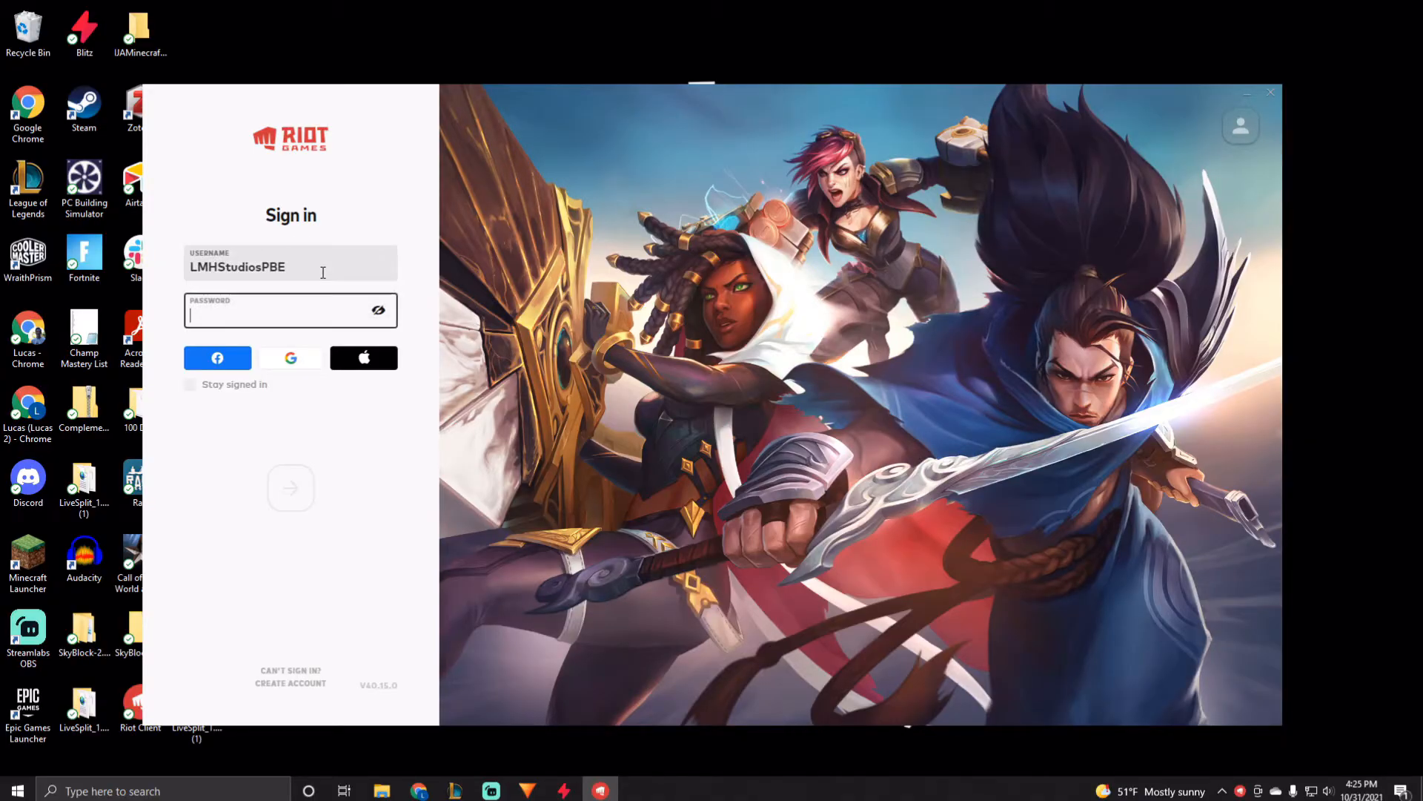
{"action": "type", "text": "••••••"}
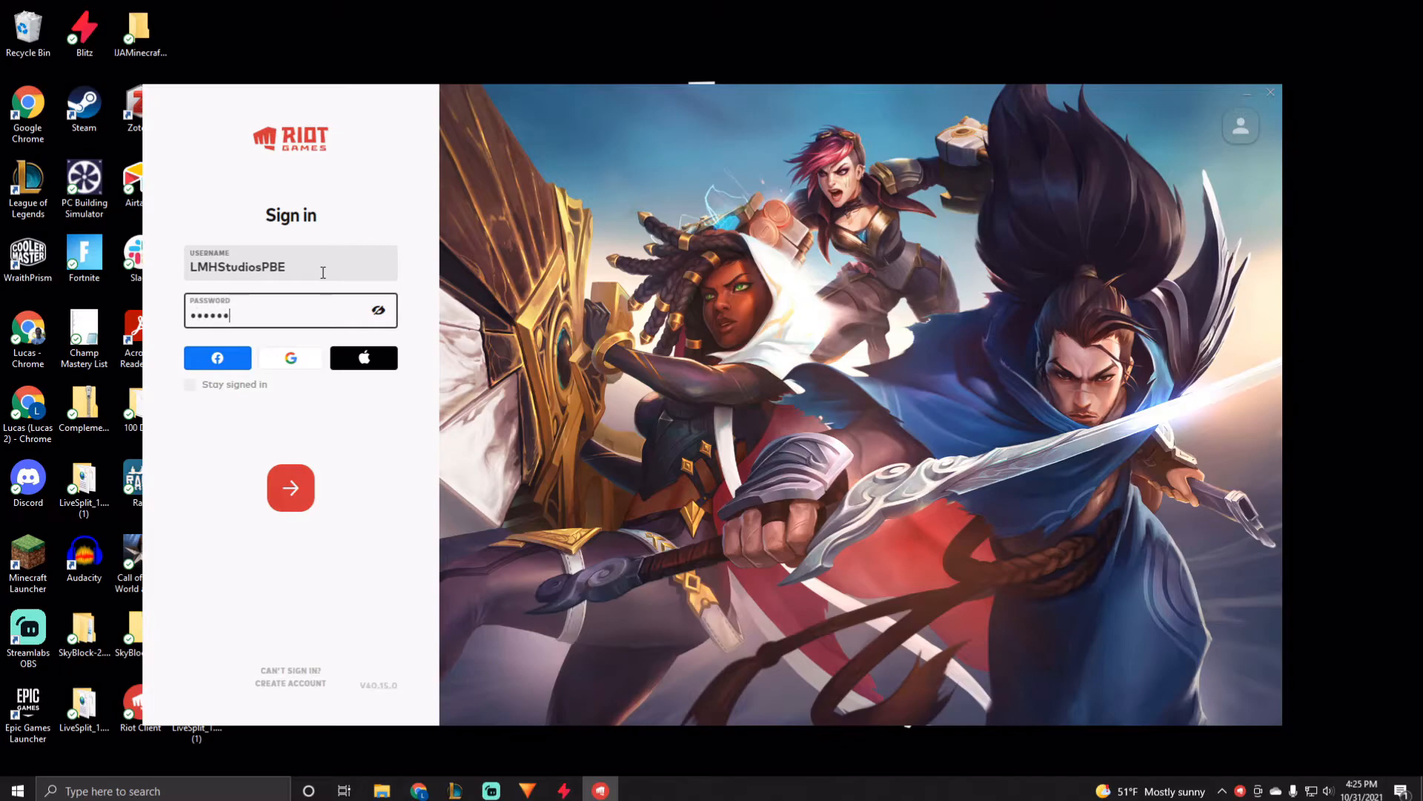
{"action": "left_click", "coordinate": [290, 488]}
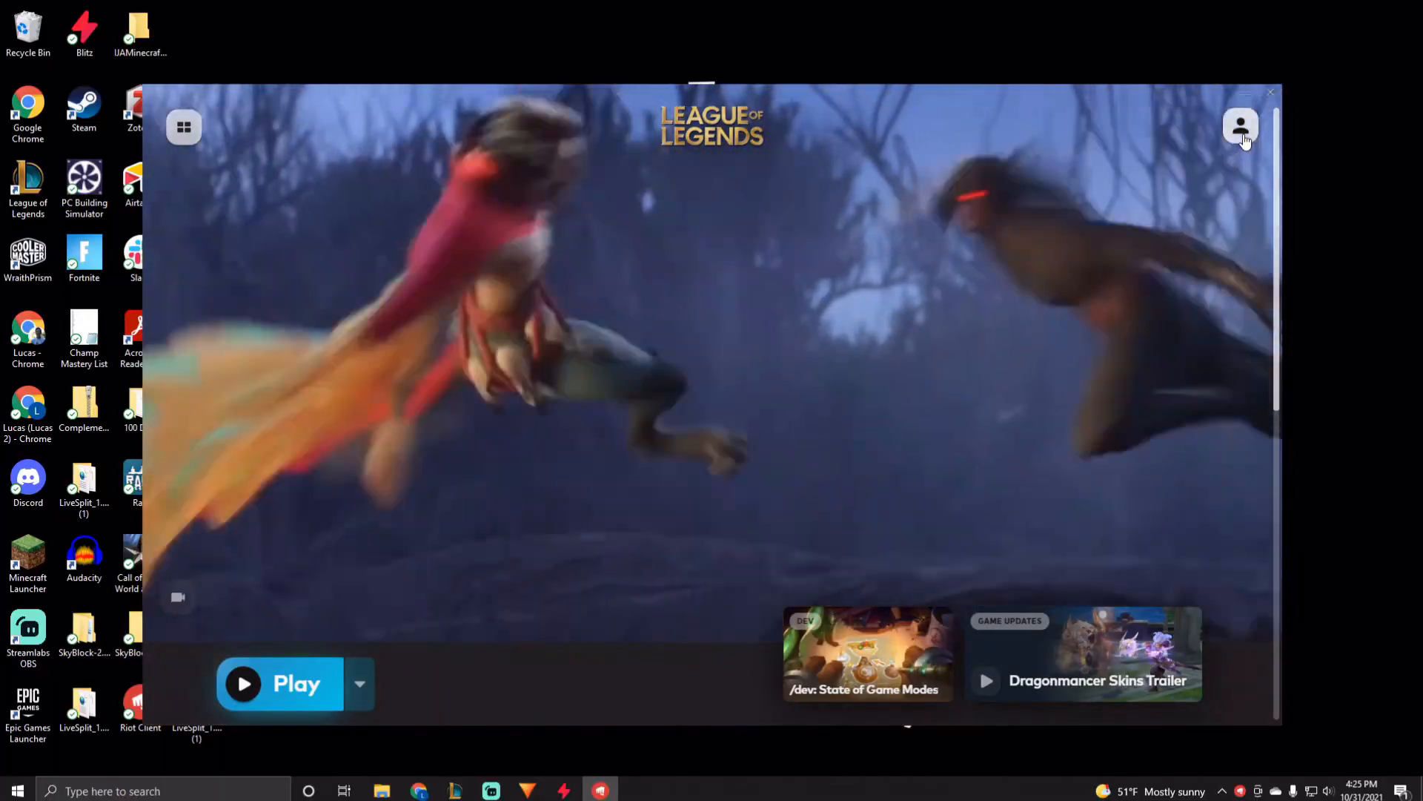
- Start League of Legends PBE from the Riot Client via Play
{"action": "left_click", "coordinate": [1240, 124]}
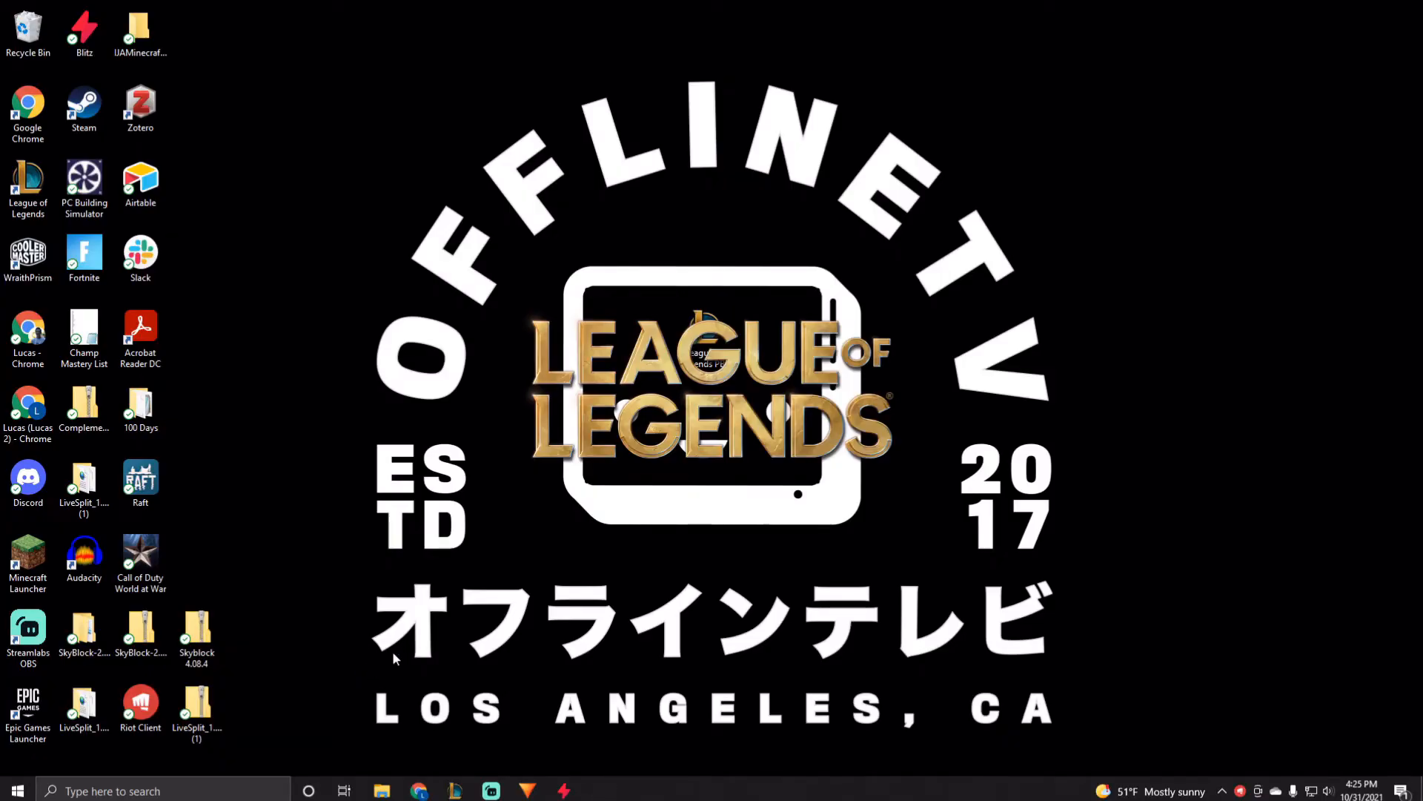
{"action": "mouse_move", "coordinate": [408, 639]}
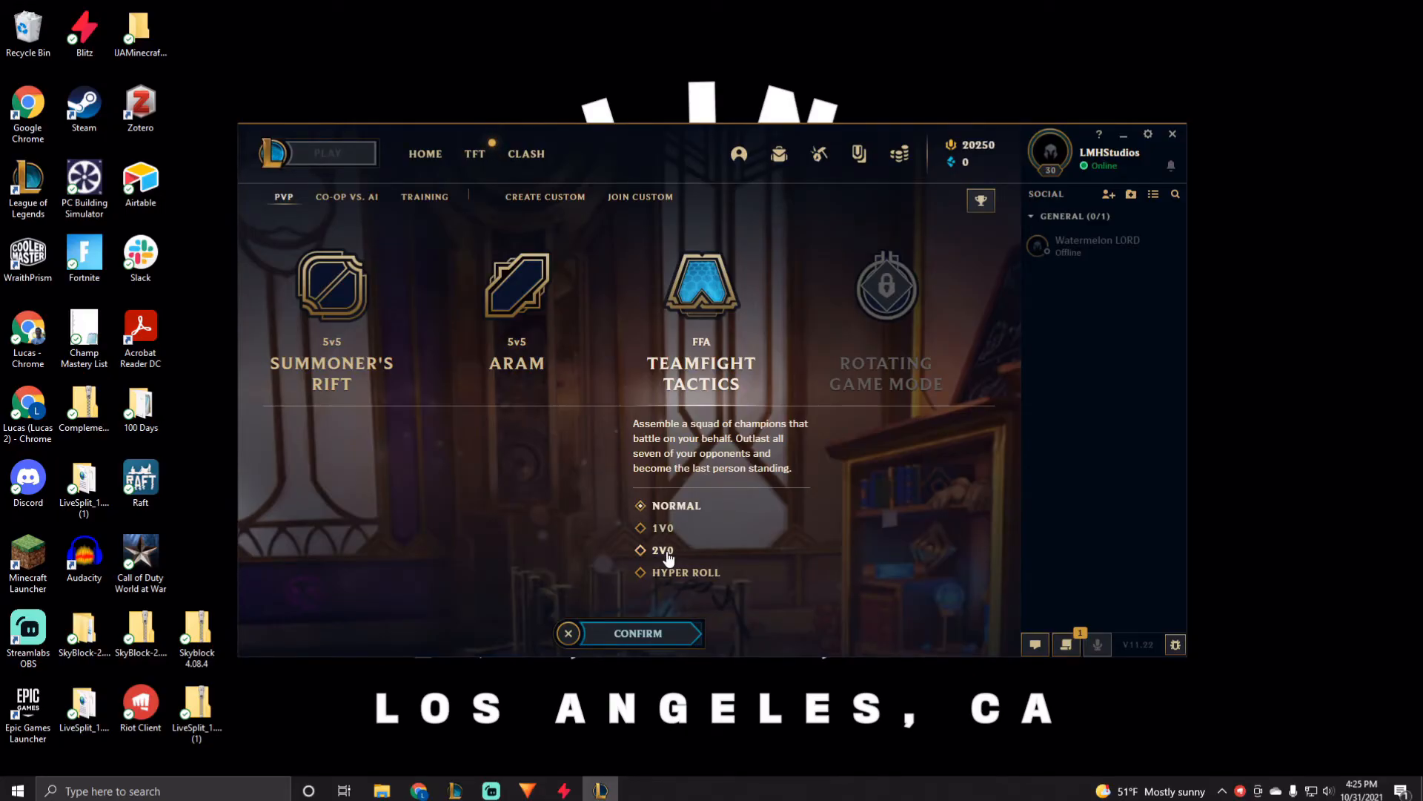
{"action": "mouse_move", "coordinate": [778, 154]}
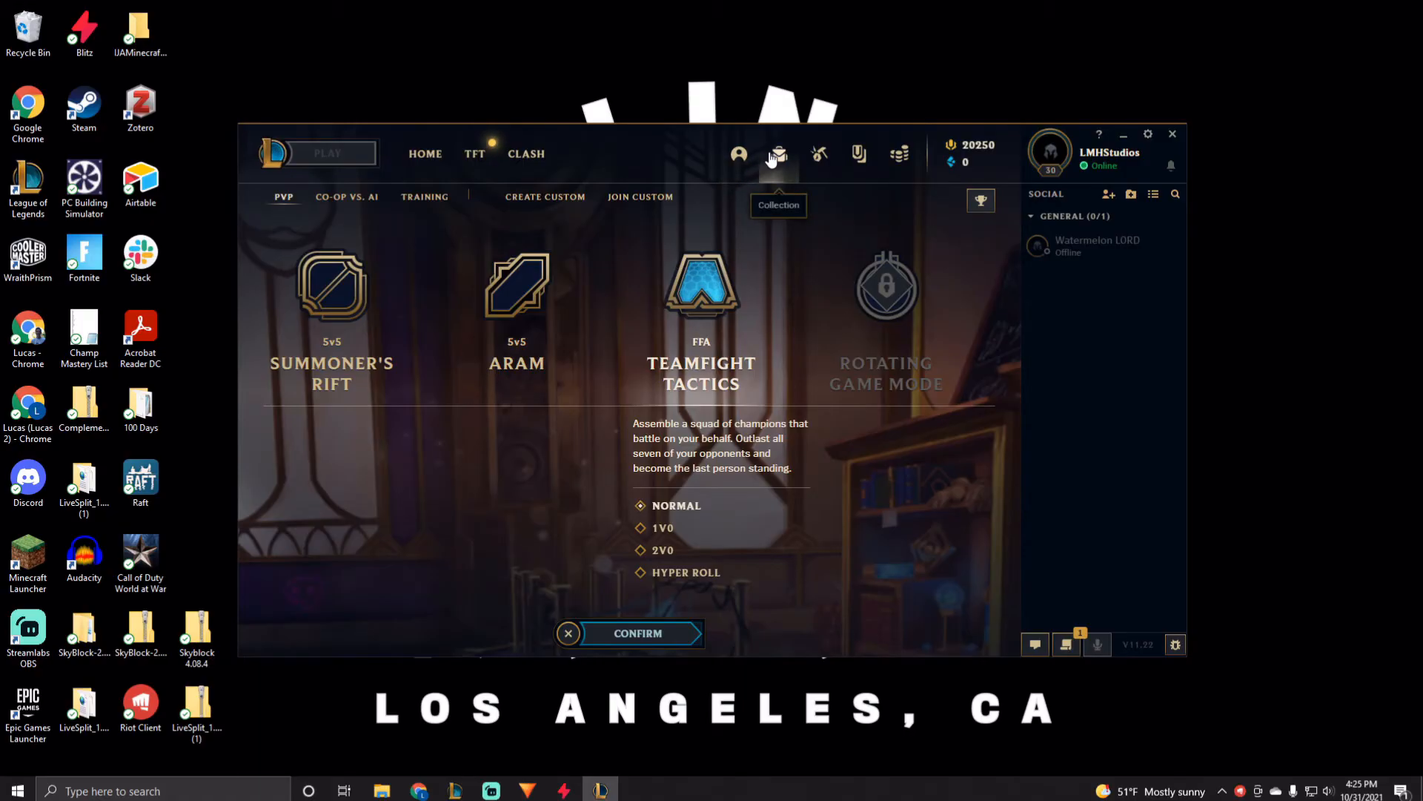
{"action": "mouse_move", "coordinate": [951, 157]}
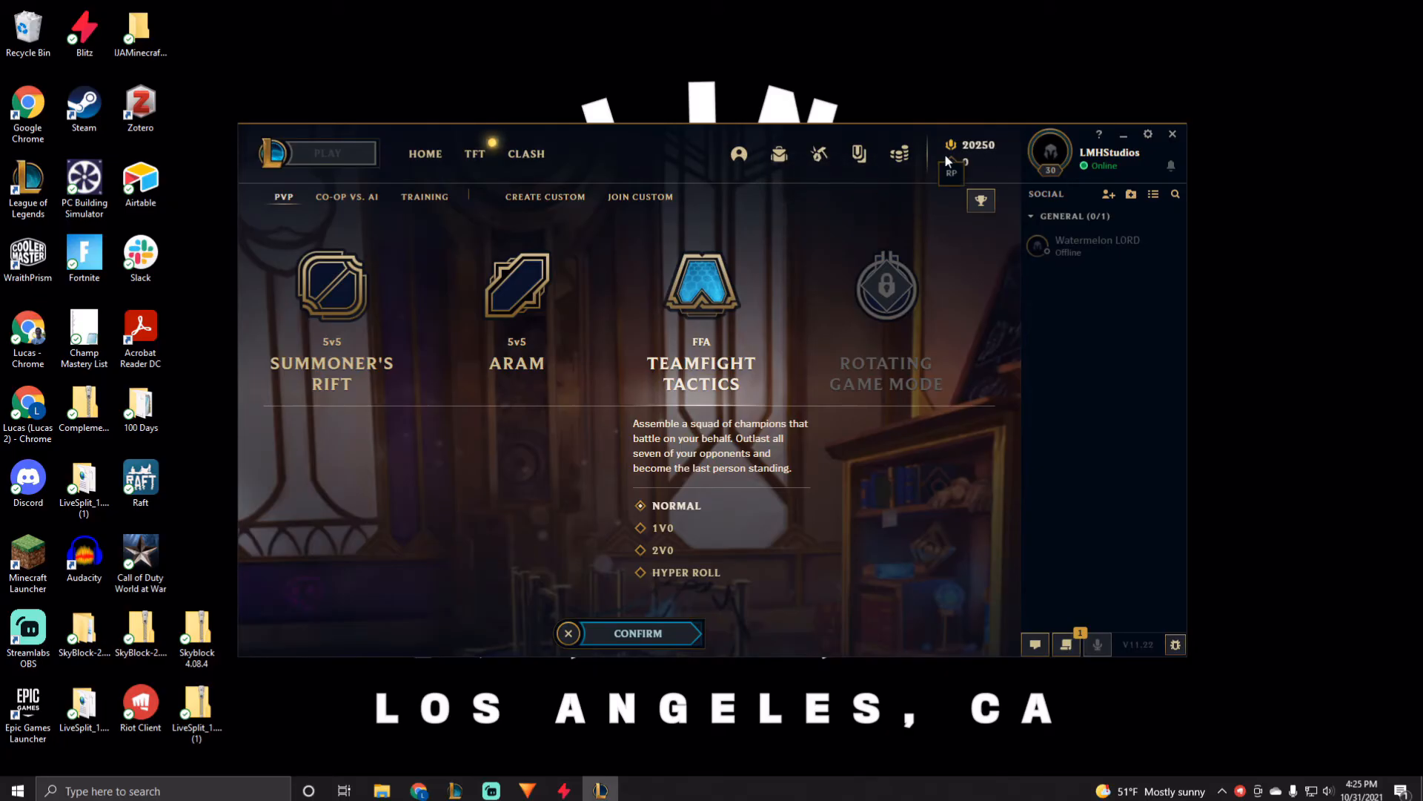
- View the account's profile overview, then return to the client Home page
{"action": "left_click", "coordinate": [738, 154]}
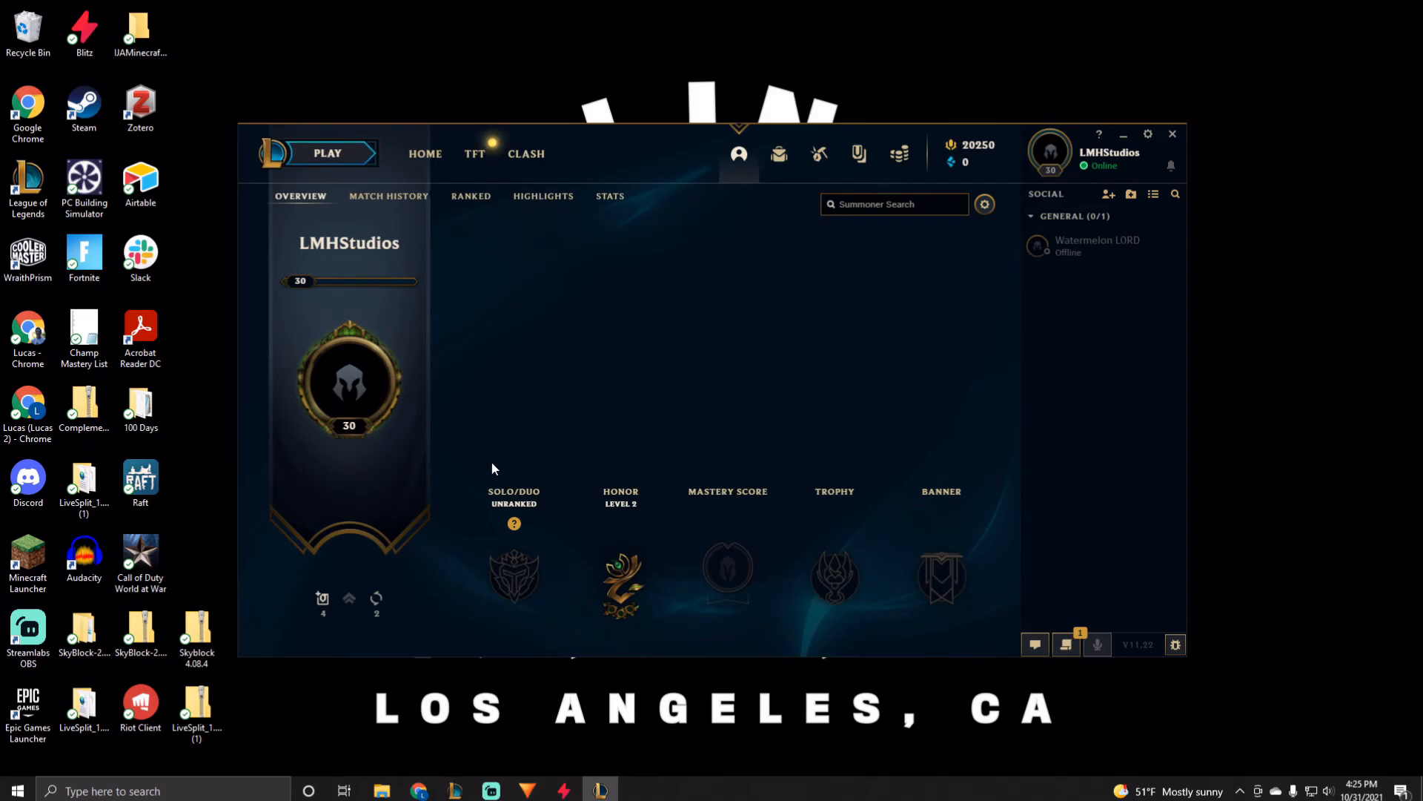
{"action": "left_click", "coordinate": [424, 152]}
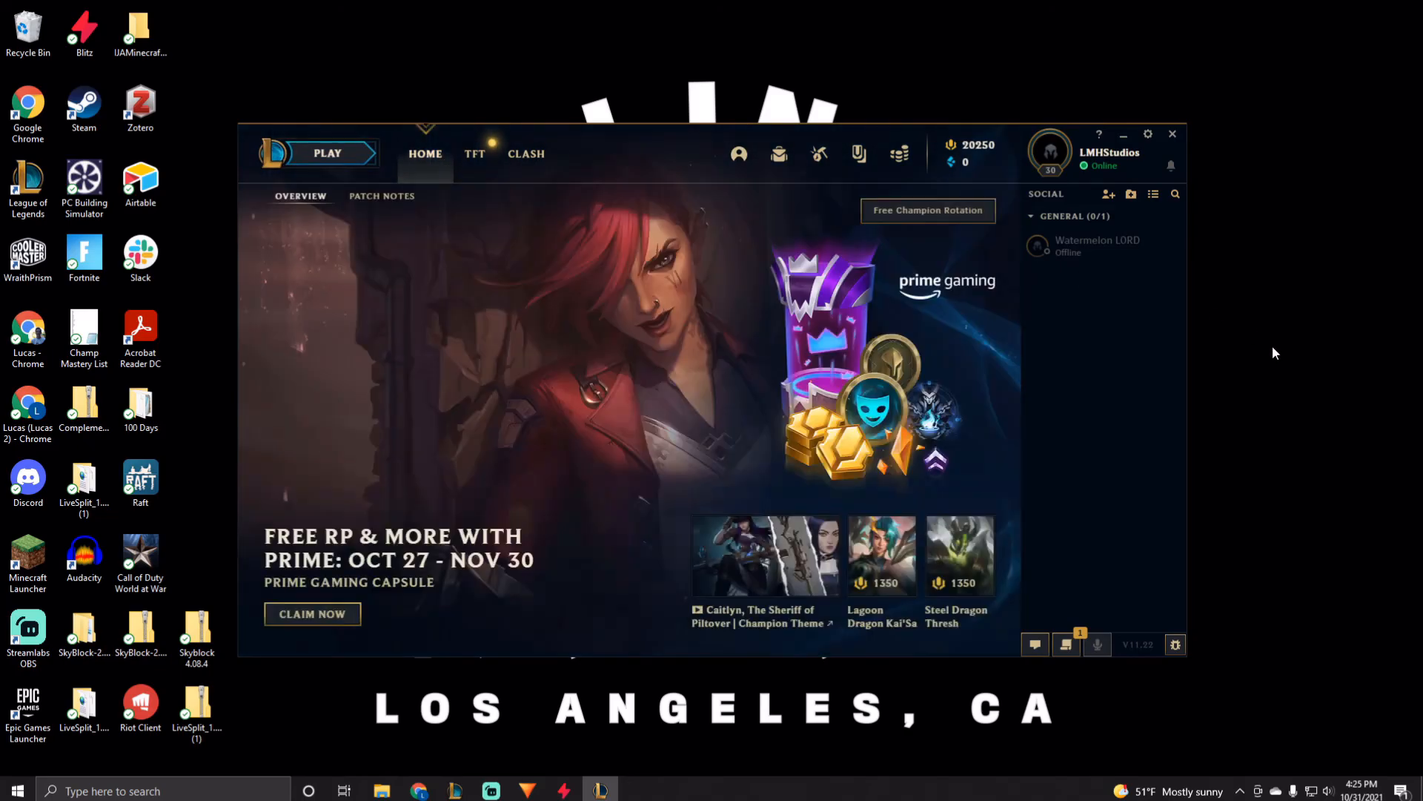